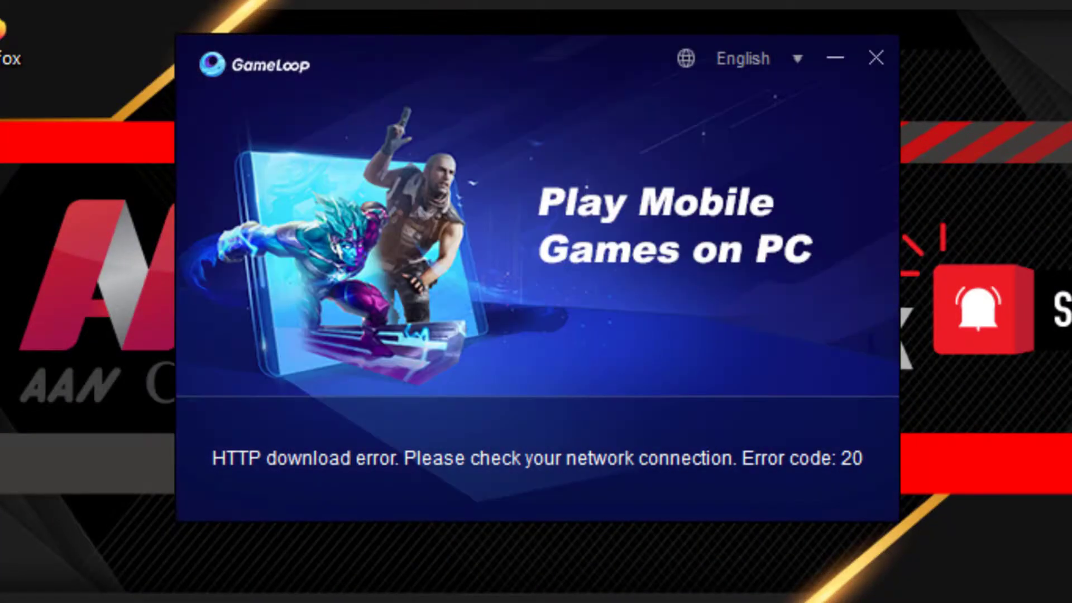
- Close the GameLoop installer window showing the HTTP download error code 20
click(598, 404)
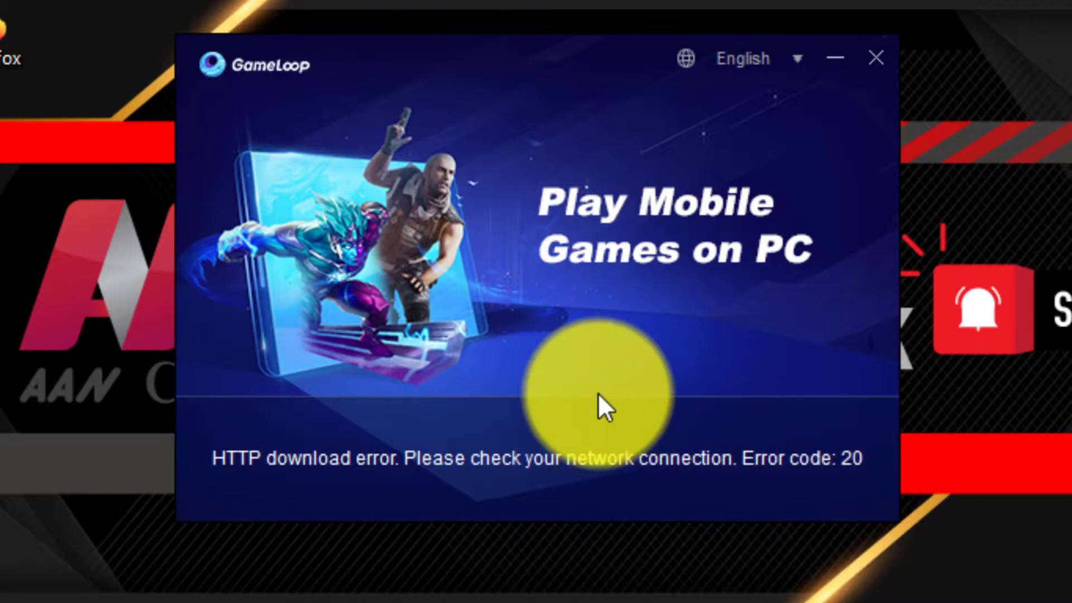
mouse_move(848, 497)
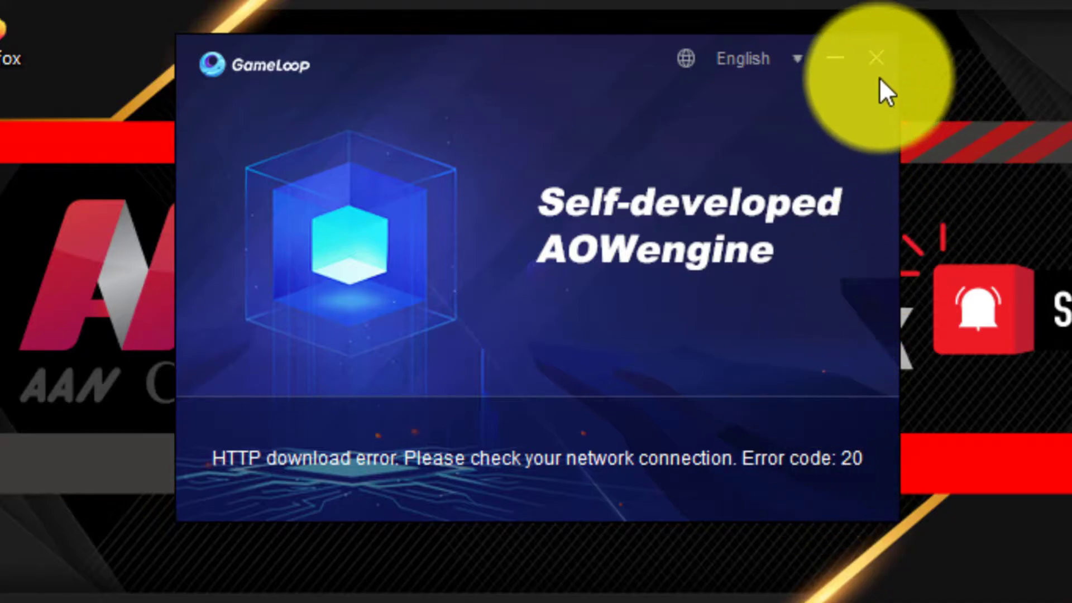
click(874, 57)
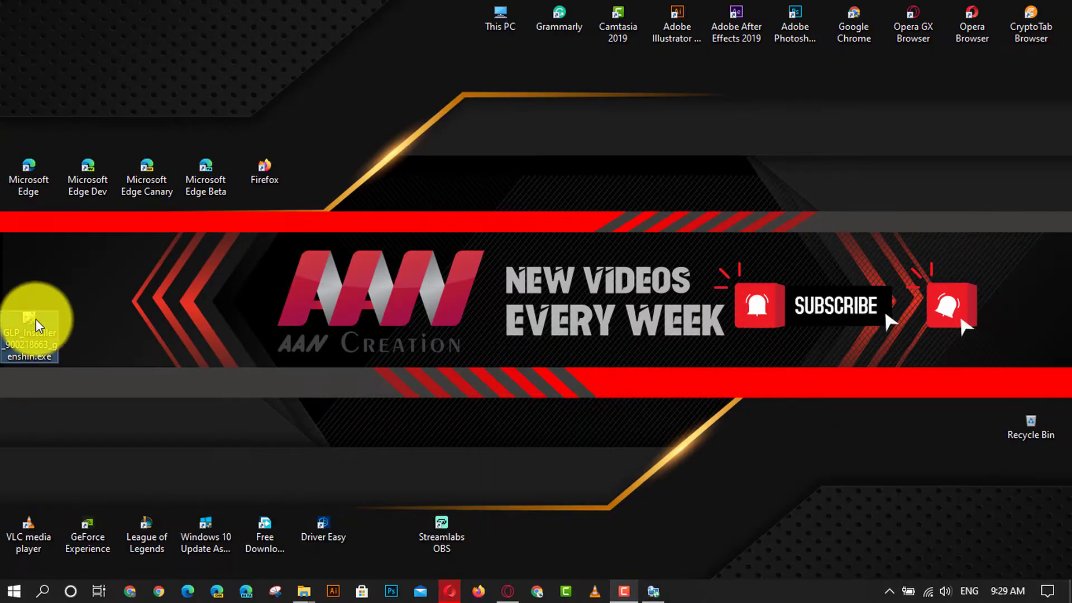
- Relaunch GLP_Installer from the desktop and start the GameLoop installation
double_click(29, 321)
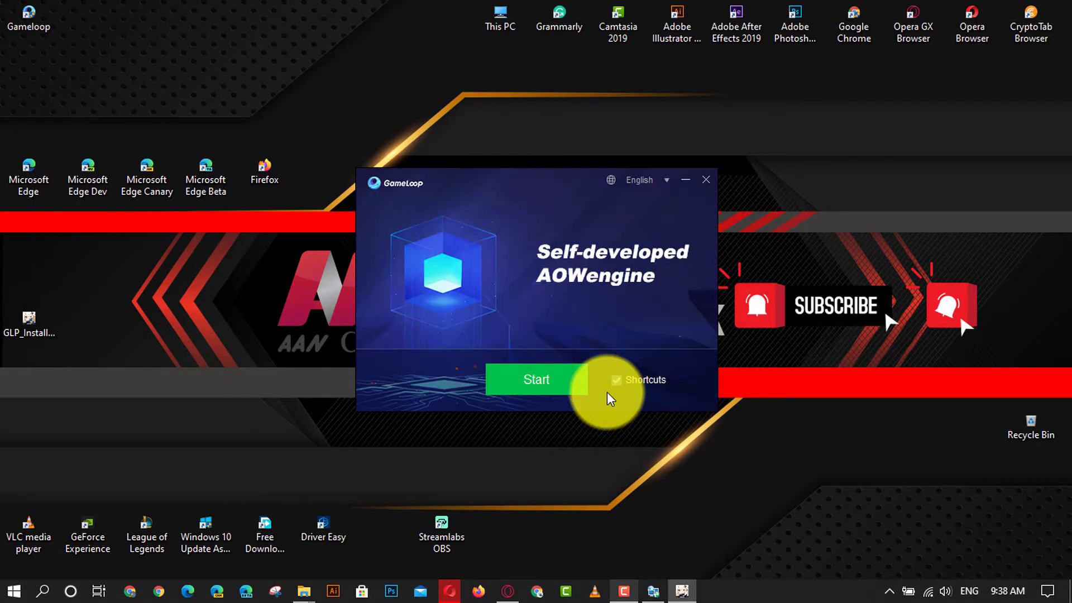
click(537, 379)
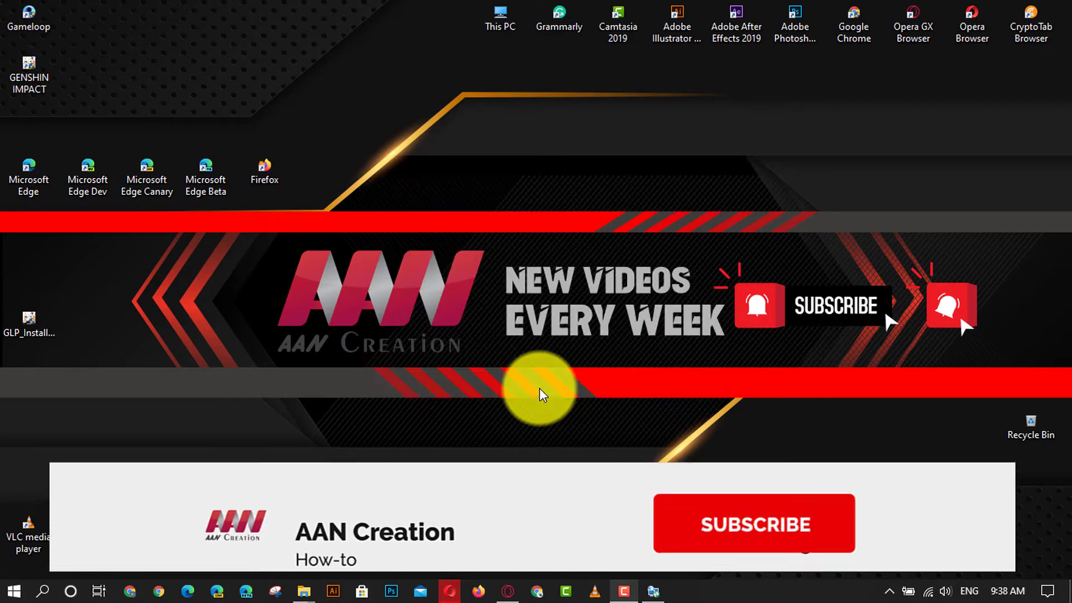
click(754, 523)
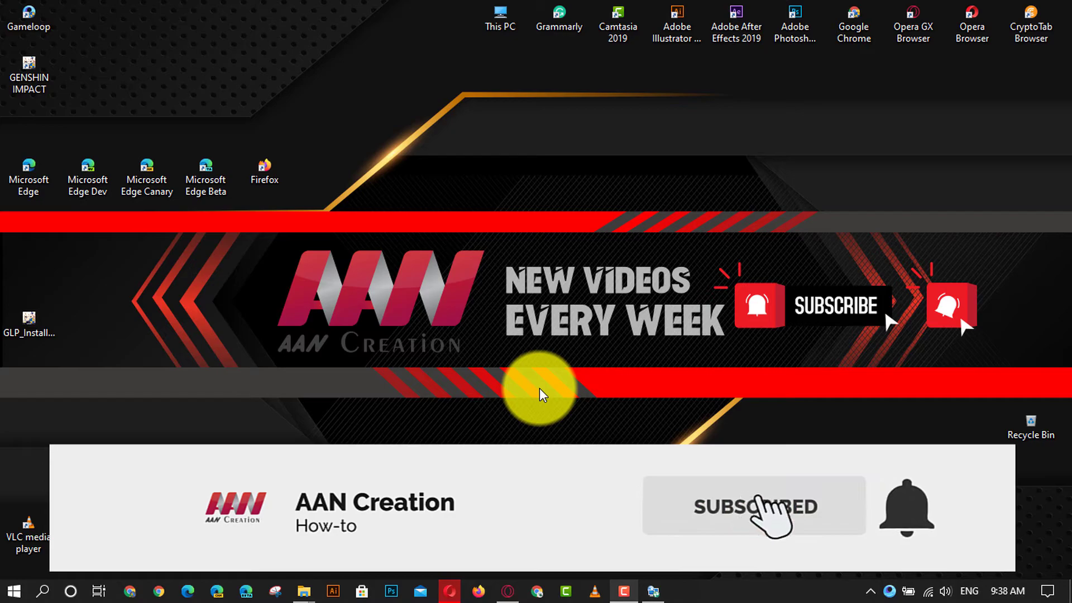